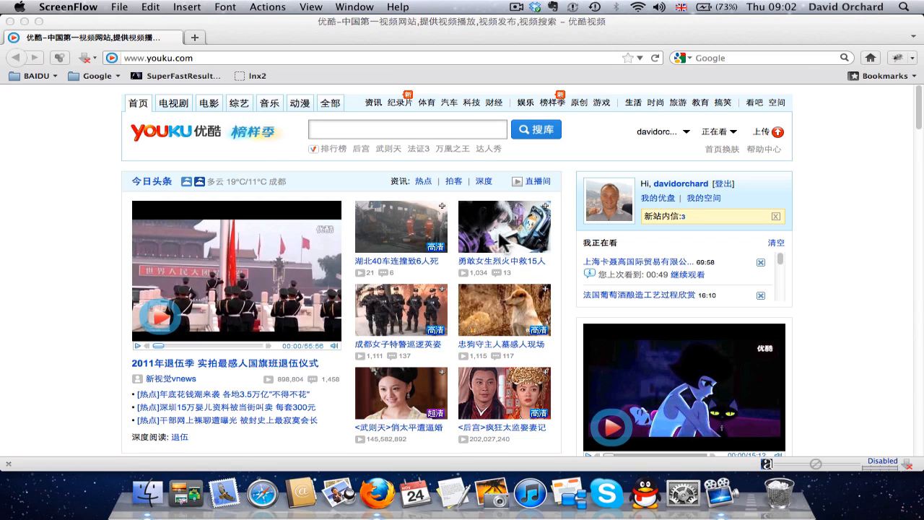
mouse_move(629, 199)
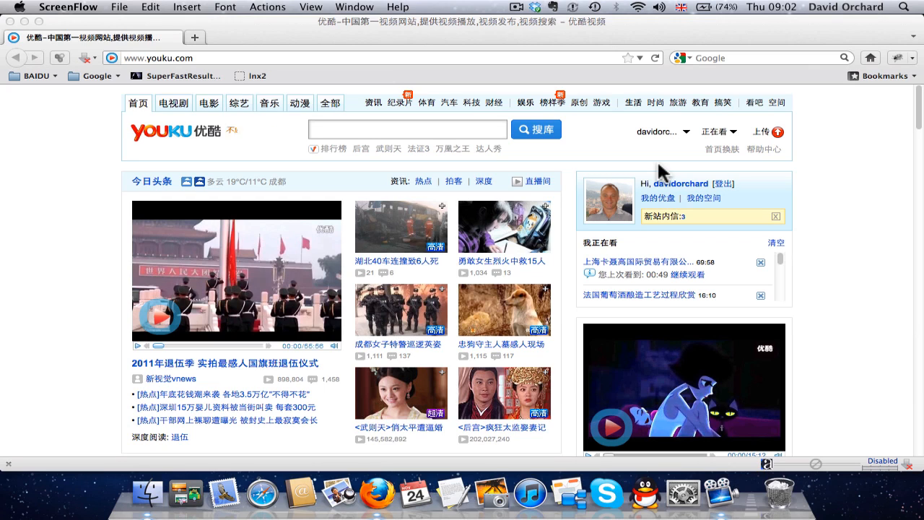
mouse_move(686, 145)
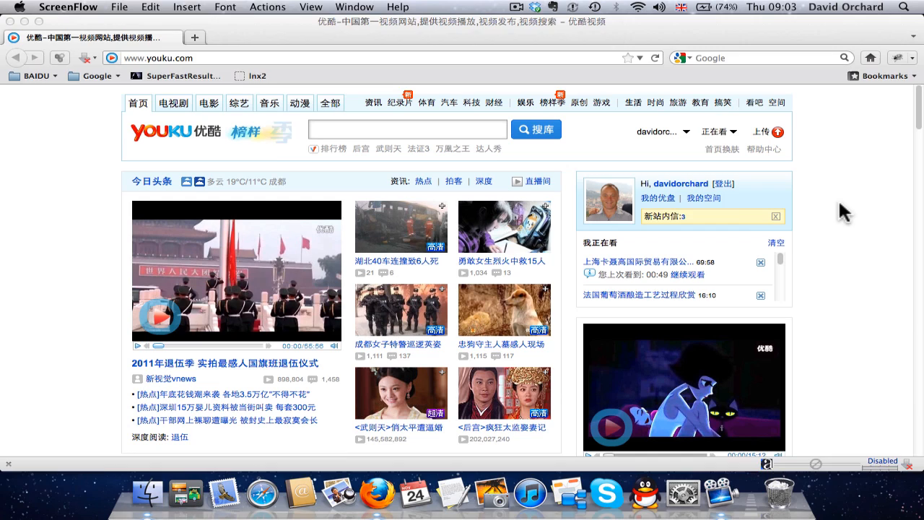
- Open the username dropdown menu at the top right of the Youku home page
click(658, 130)
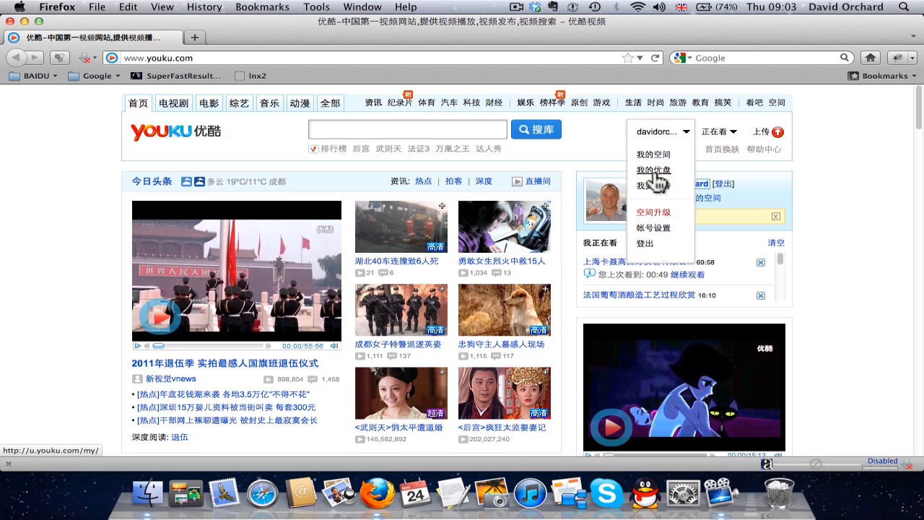
- Go to 我的优盘 and expand the 我的视频 categories in the sidebar
click(653, 170)
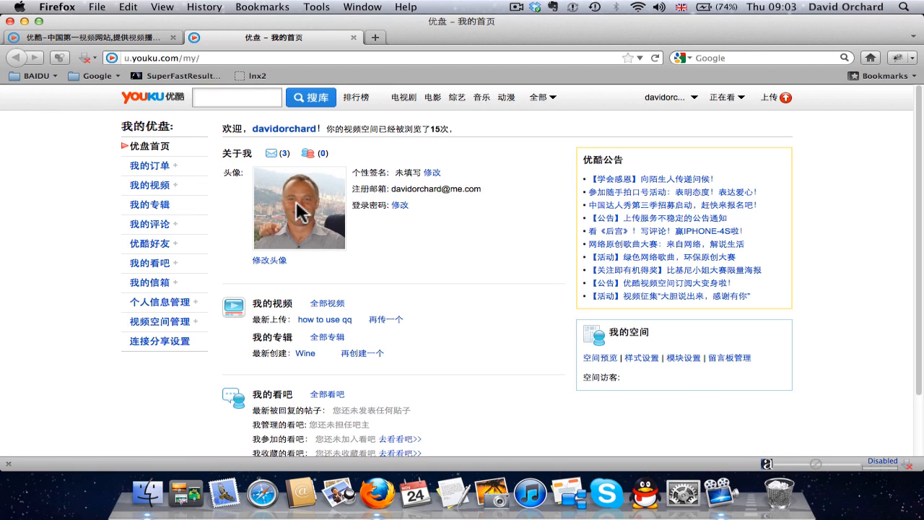
mouse_move(150, 165)
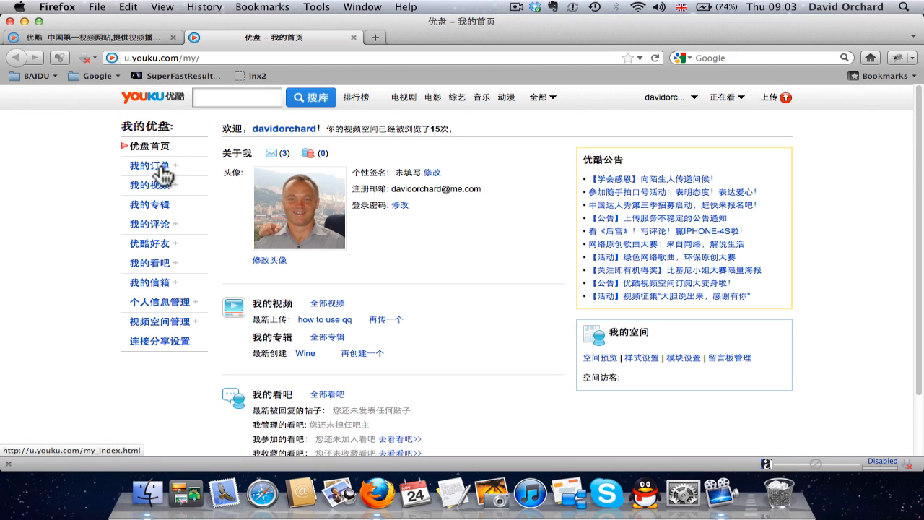
mouse_move(153, 185)
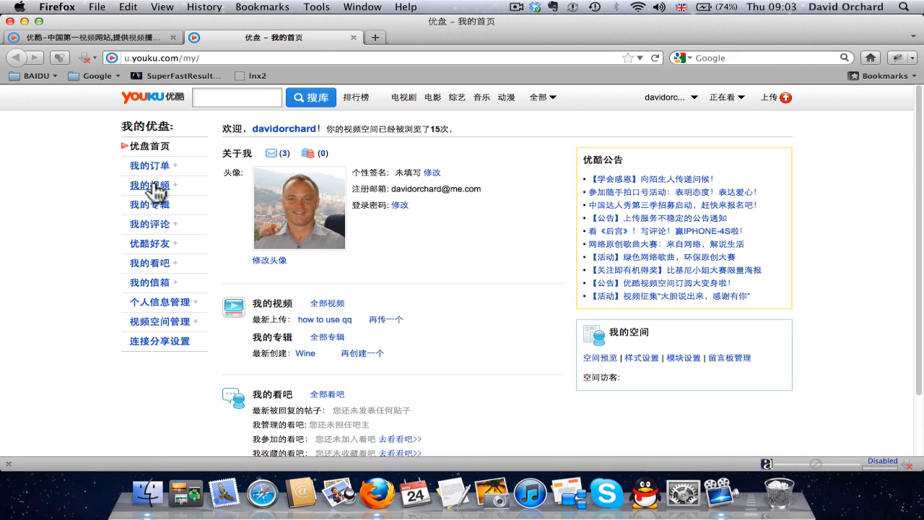
mouse_move(152, 190)
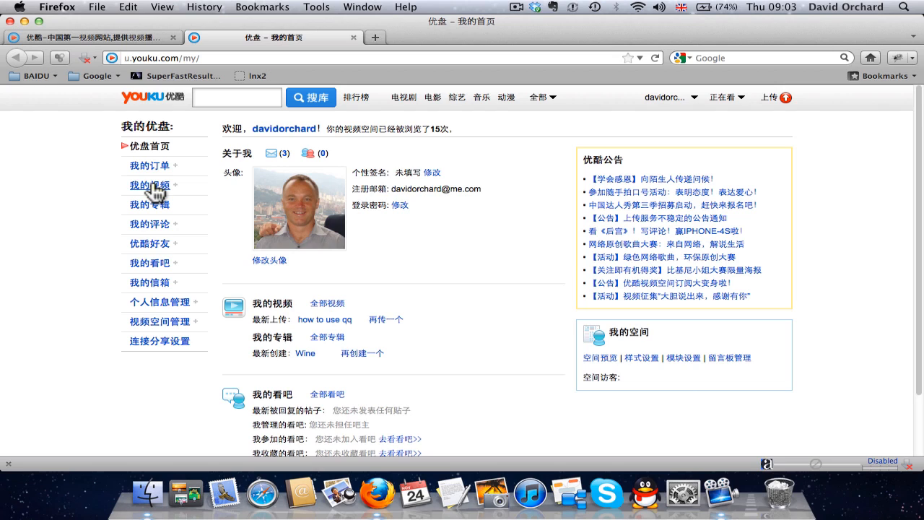
click(148, 185)
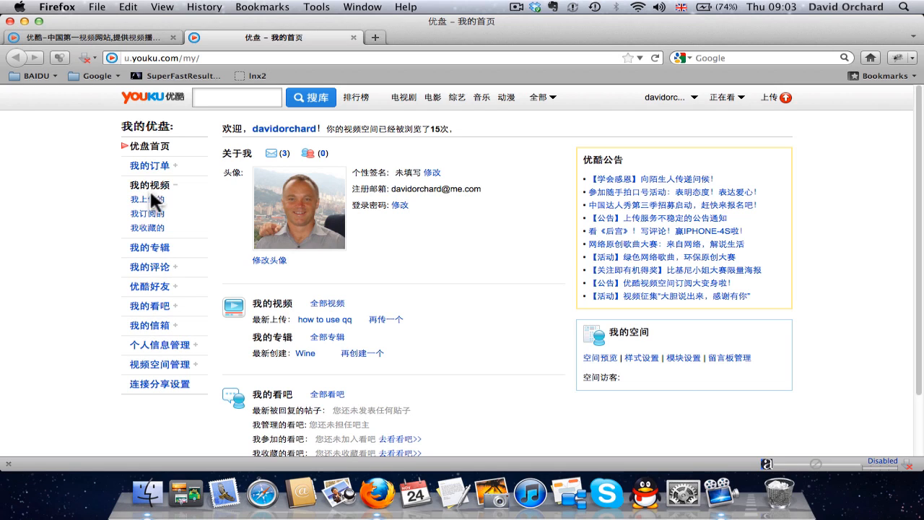
mouse_move(148, 200)
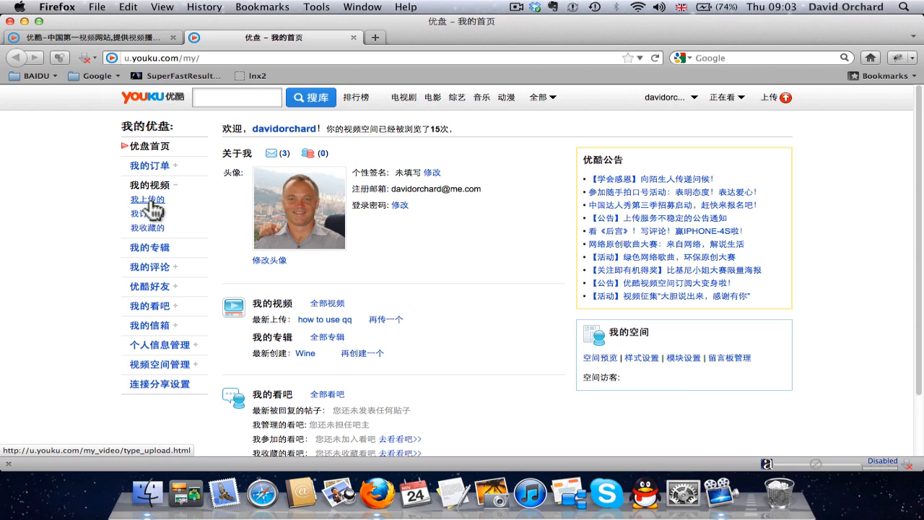
- Show the 我上传的 list with both 'how to use qq' uploads
click(146, 200)
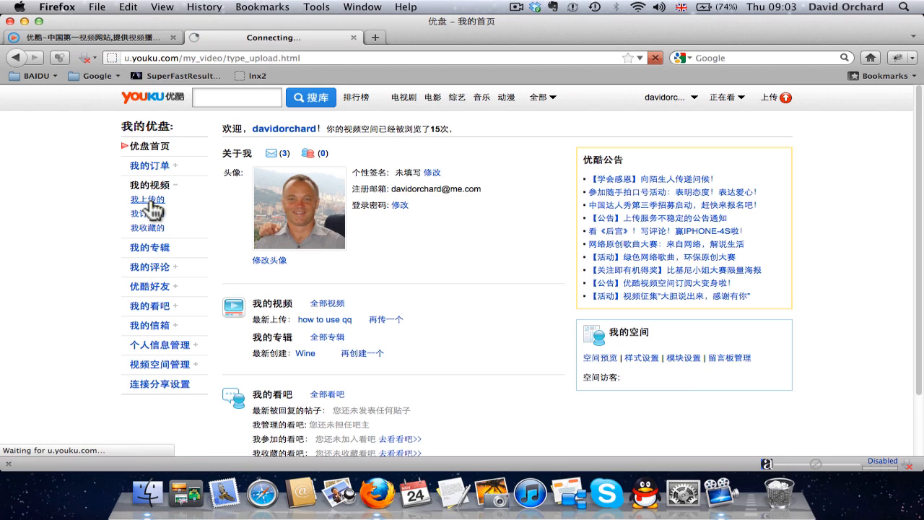
click(147, 199)
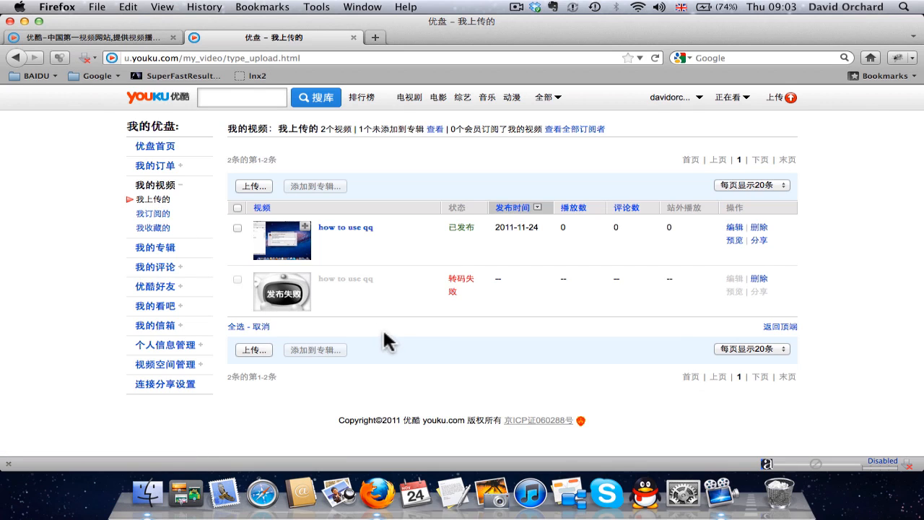
mouse_move(417, 357)
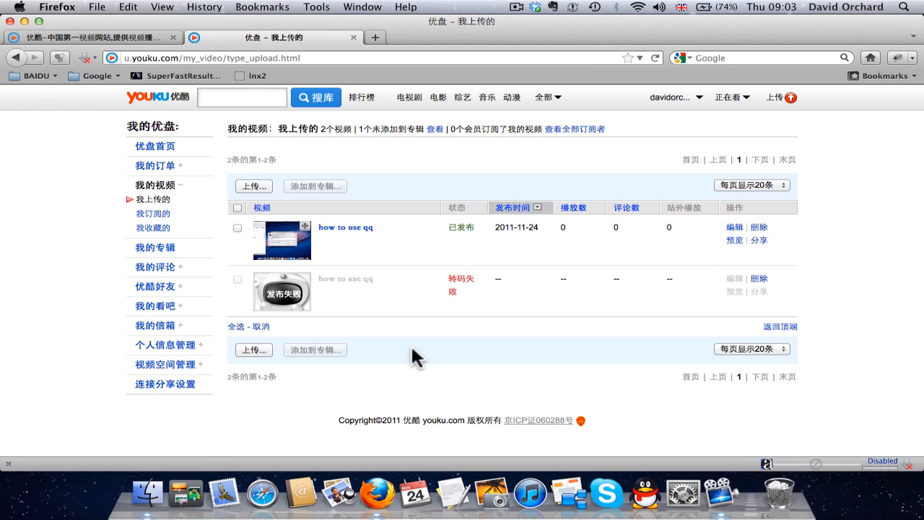
mouse_move(417, 285)
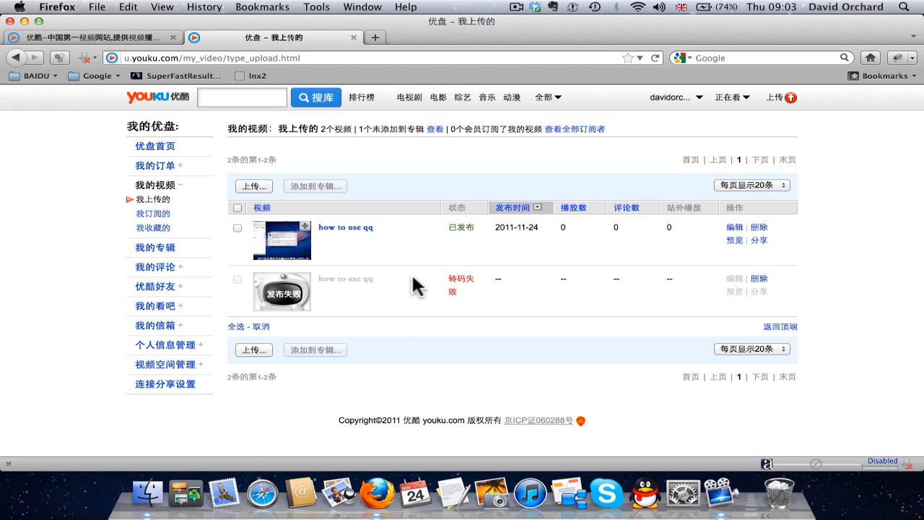
mouse_move(360, 265)
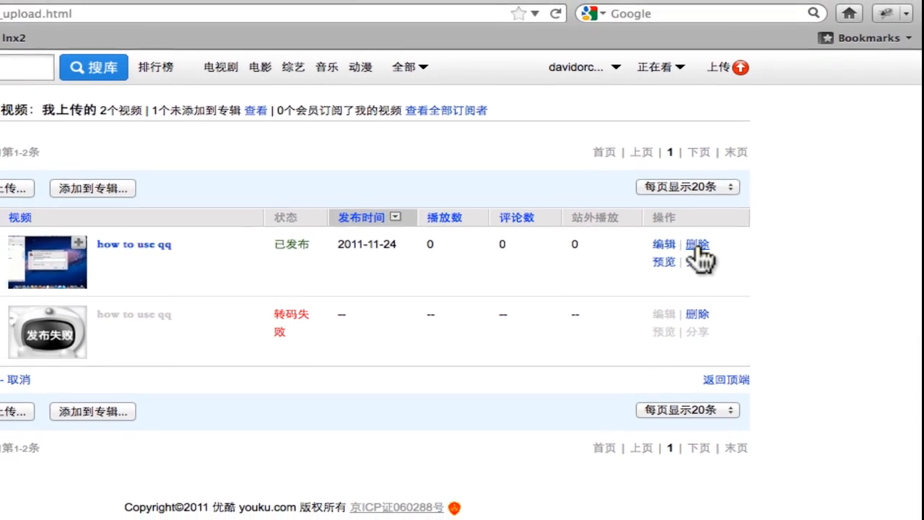
- Start deleting the published 'how to use qq' video from its operations column
click(697, 243)
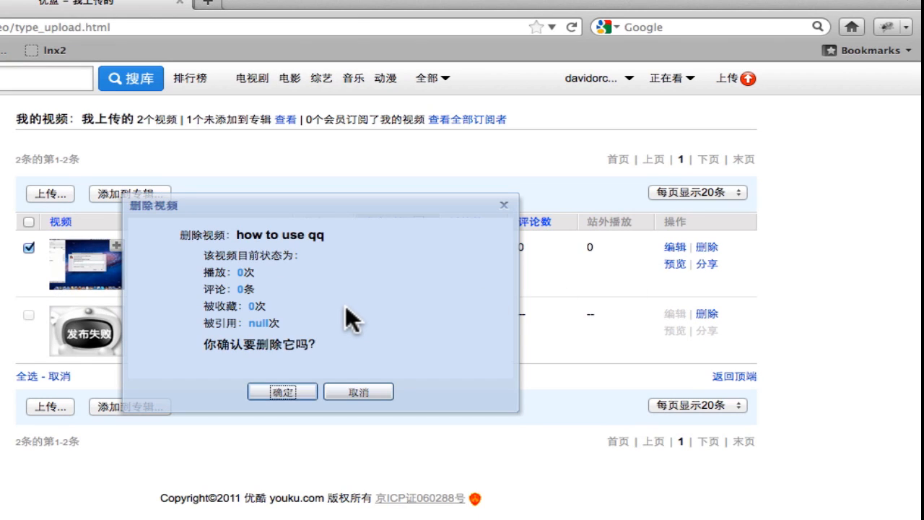
mouse_move(368, 318)
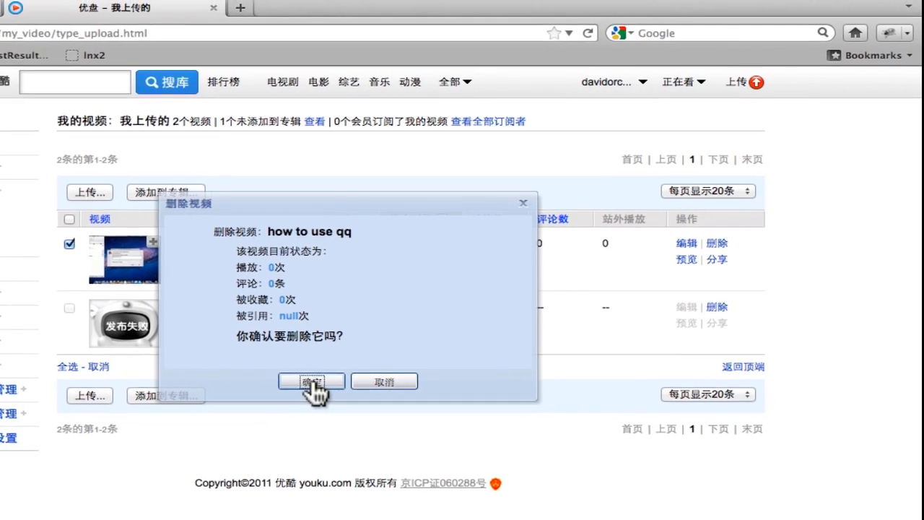
- Confirm deletion of the published 'how to use qq' video in the 删除视频 dialog
click(311, 381)
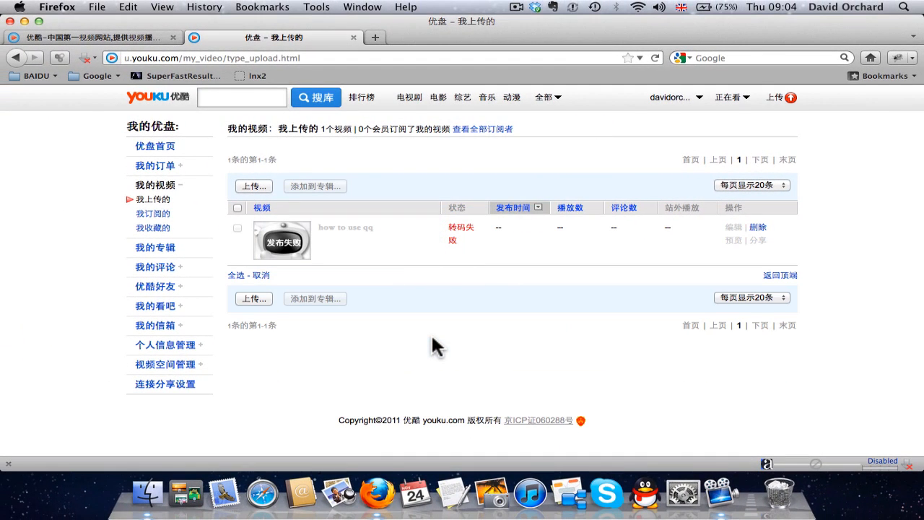
mouse_move(507, 296)
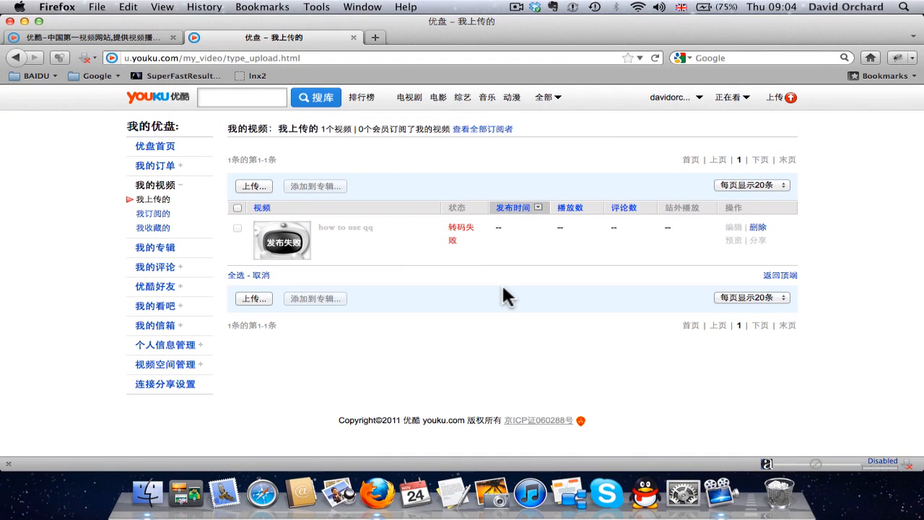